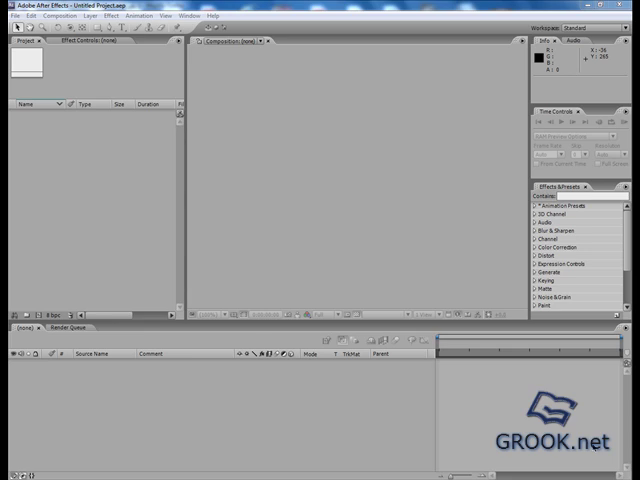
Import the six TGA render passes, including REF.TGA, using Import Multiple Files.
{"action": "right_click", "coordinate": [100, 185]}
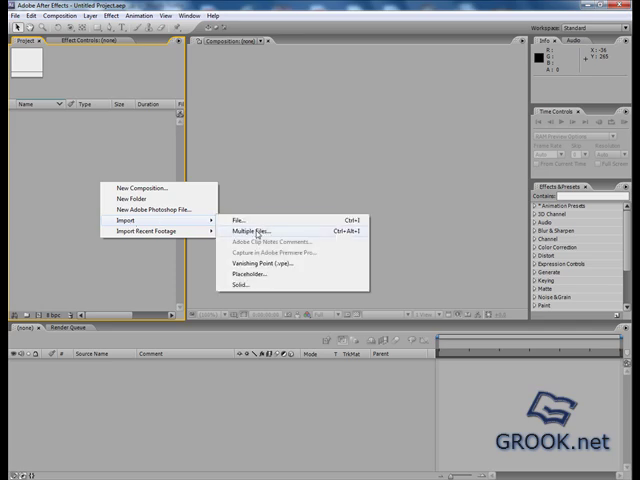
{"action": "left_click", "coordinate": [255, 232]}
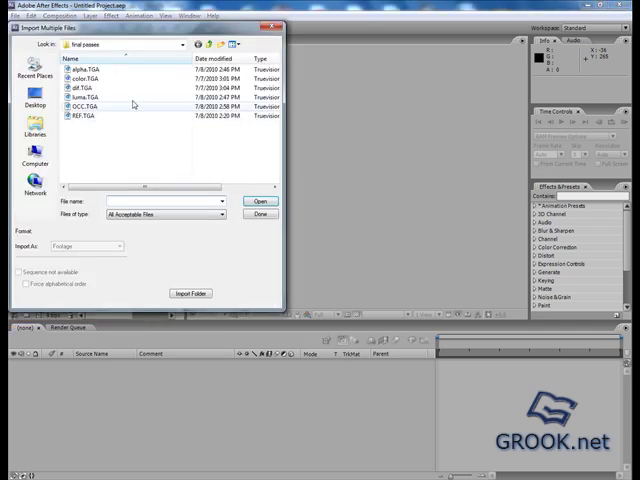
{"action": "left_click", "coordinate": [100, 118]}
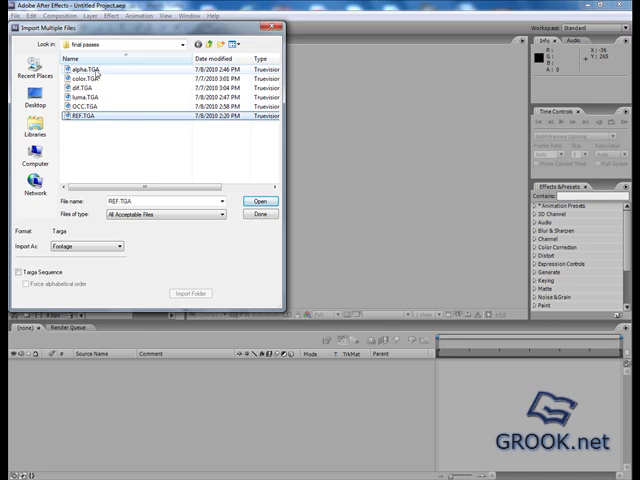
{"action": "left_click", "coordinate": [258, 200]}
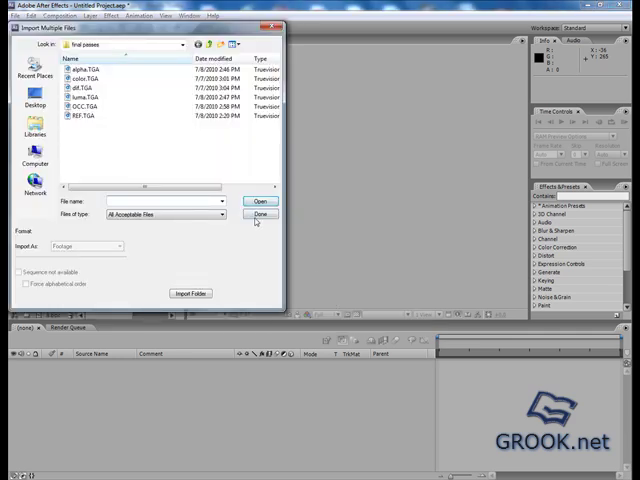
{"action": "left_click", "coordinate": [261, 201]}
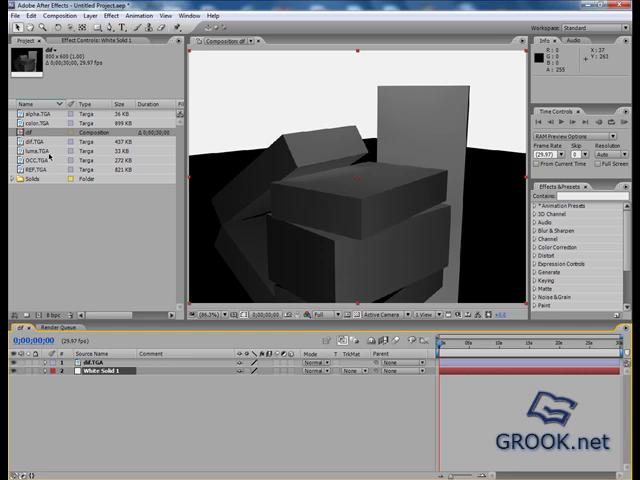
Place luma.TGA above dif.TGA, set dif's TrkMat to Luma Matte, and select both layers.
{"action": "left_click", "coordinate": [48, 152]}
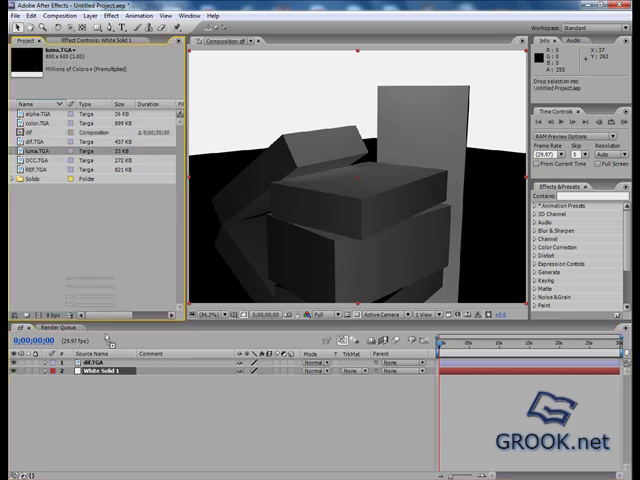
{"action": "left_click", "coordinate": [356, 381]}
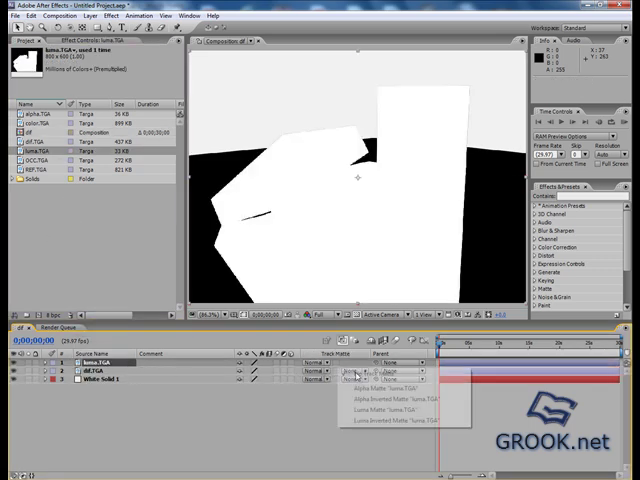
{"action": "left_click", "coordinate": [393, 401]}
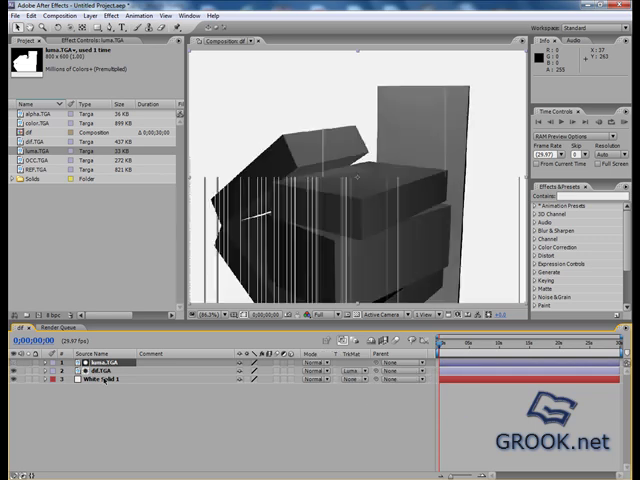
{"action": "left_click", "coordinate": [100, 372]}
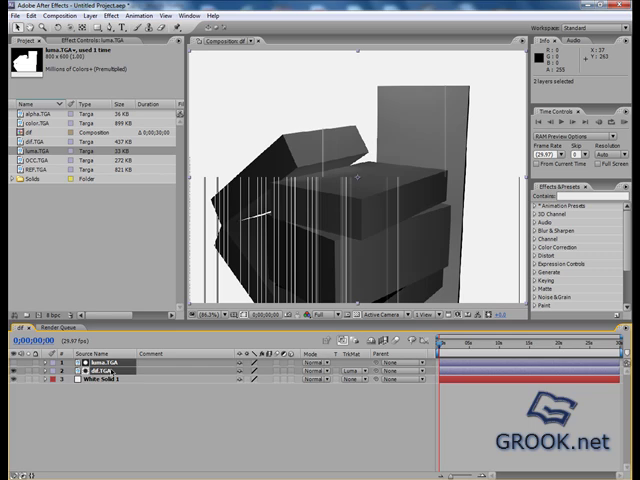
Pre-compose the luma and dif layers into a composition named 'diff'.
{"action": "left_click", "coordinate": [101, 18]}
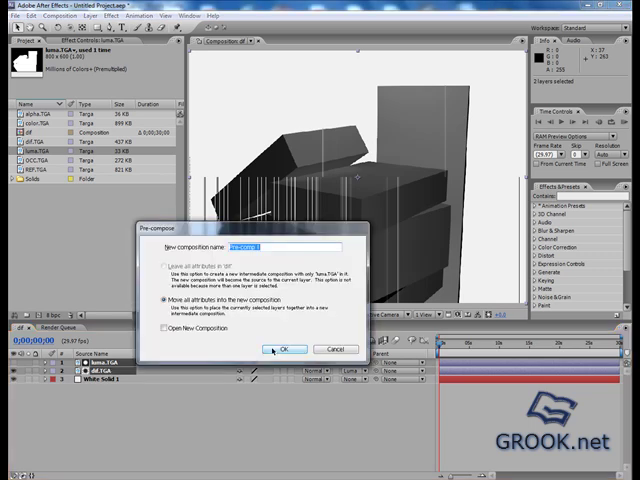
{"action": "type", "text": "diff"}
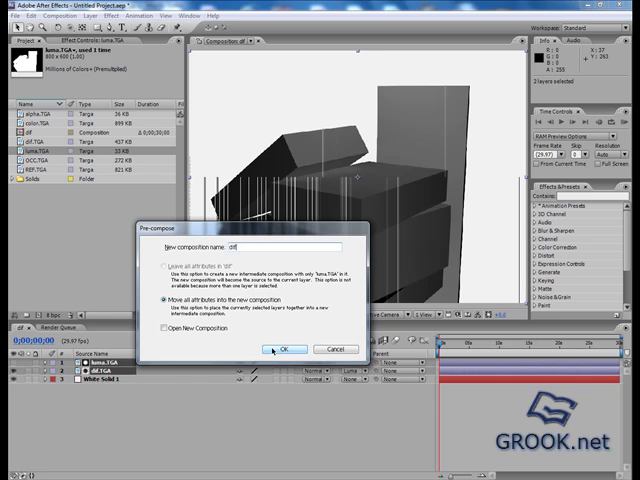
{"action": "left_click", "coordinate": [288, 348]}
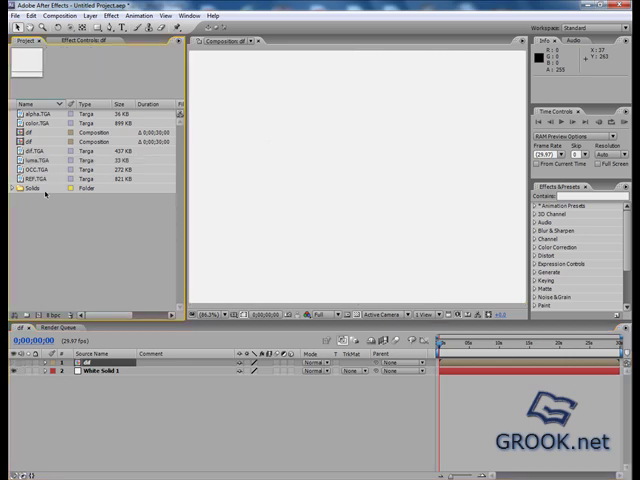
Add REF.TGA, color.TGA and two luma.TGA copies to the timeline.
{"action": "left_click", "coordinate": [35, 180]}
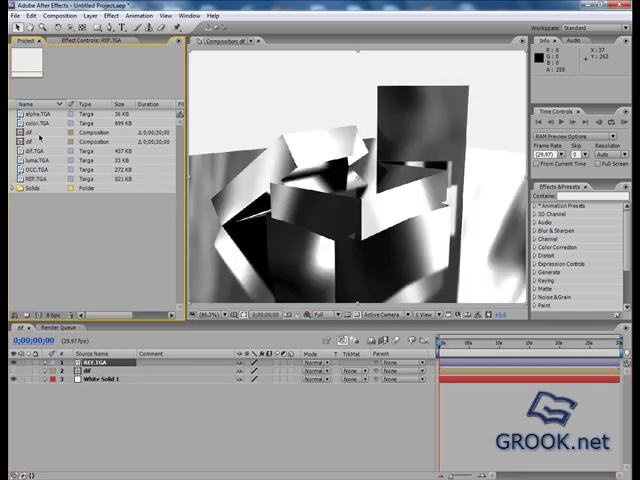
{"action": "left_click", "coordinate": [38, 129]}
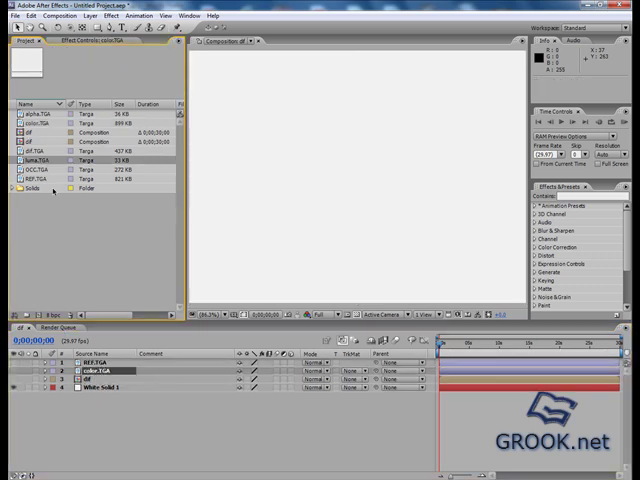
{"action": "left_click", "coordinate": [35, 160]}
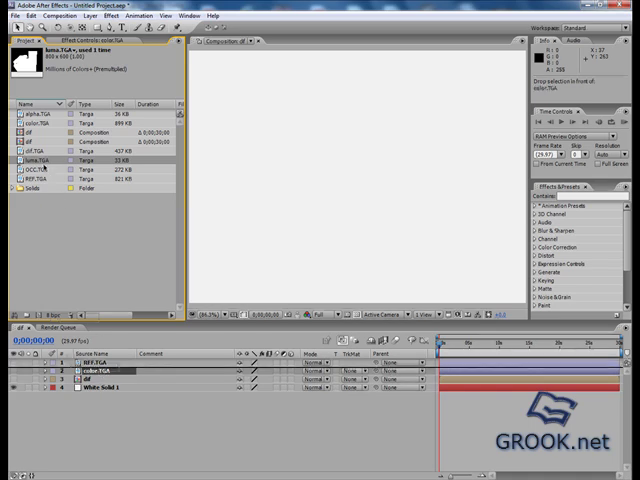
{"action": "mouse_move", "coordinate": [60, 213]}
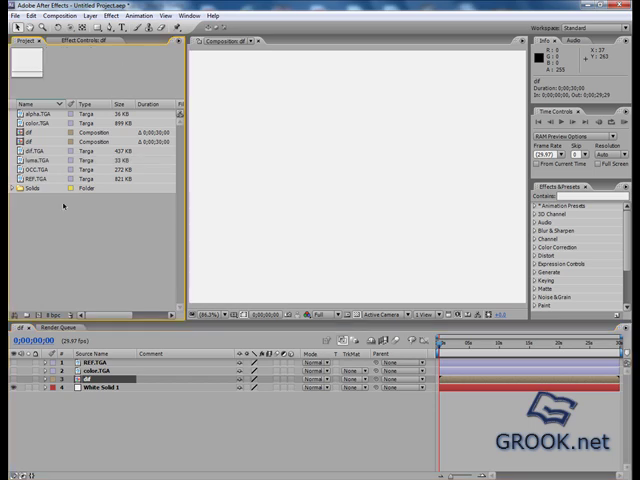
{"action": "left_click", "coordinate": [40, 161]}
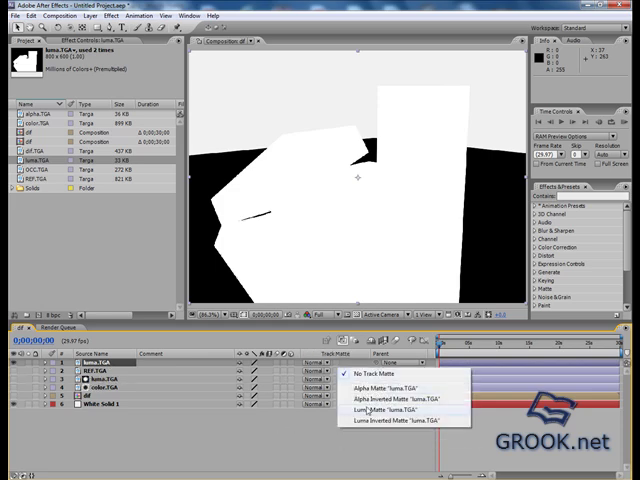
Luma-matte the REF and color passes and pre-compose them as cl and ref.
{"action": "left_click", "coordinate": [370, 410]}
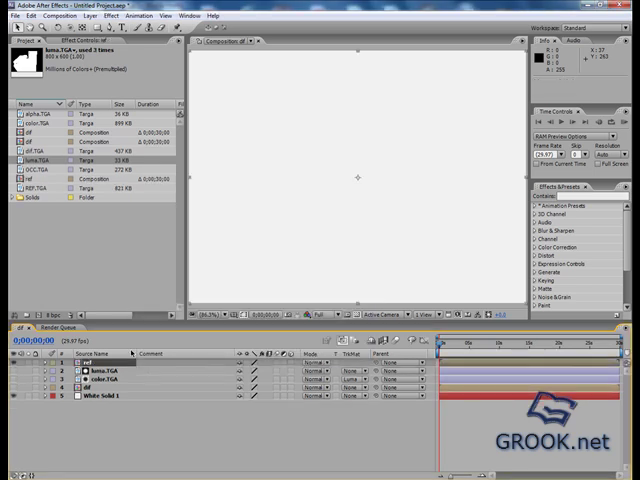
{"action": "left_click", "coordinate": [100, 385]}
{"action": "type", "text": "col"}
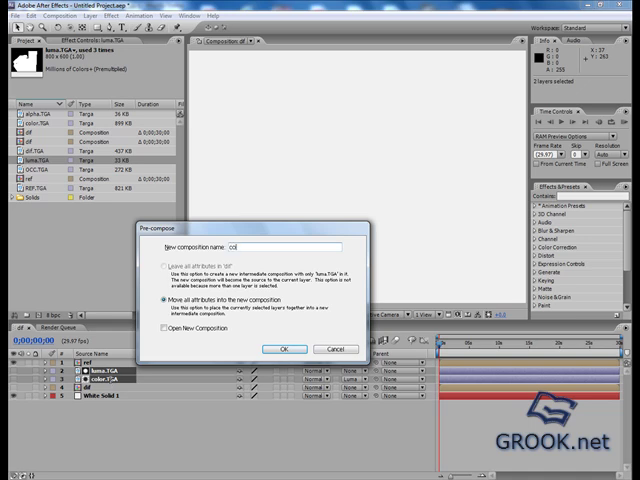
{"action": "left_click", "coordinate": [284, 349]}
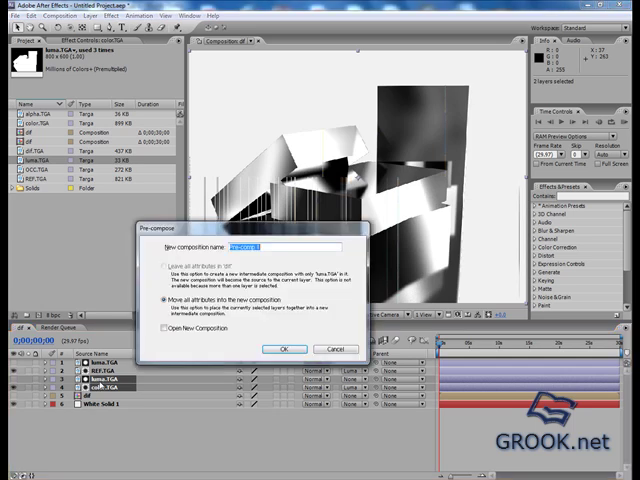
{"action": "left_click", "coordinate": [286, 349]}
{"action": "type", "text": "re"}
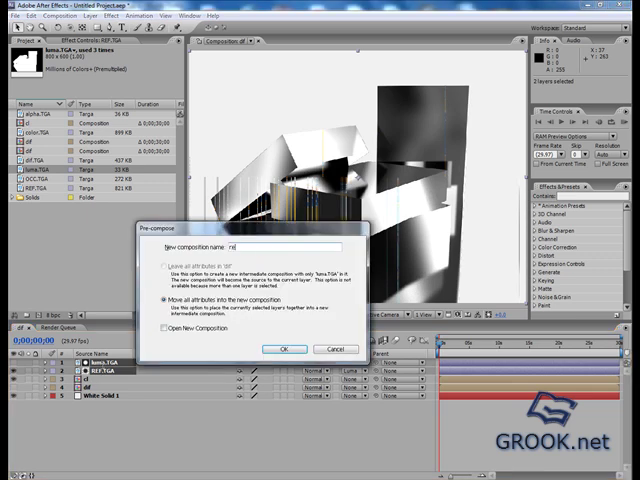
{"action": "left_click", "coordinate": [285, 349]}
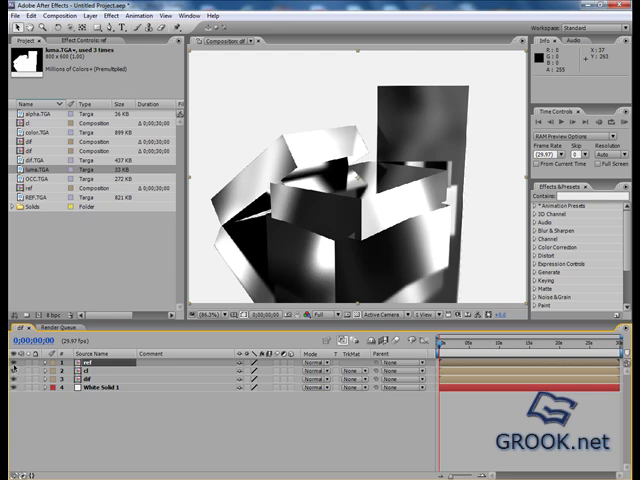
Set the ref layer's blending mode to Screen, keeping cl on Multiply.
{"action": "left_click", "coordinate": [320, 371]}
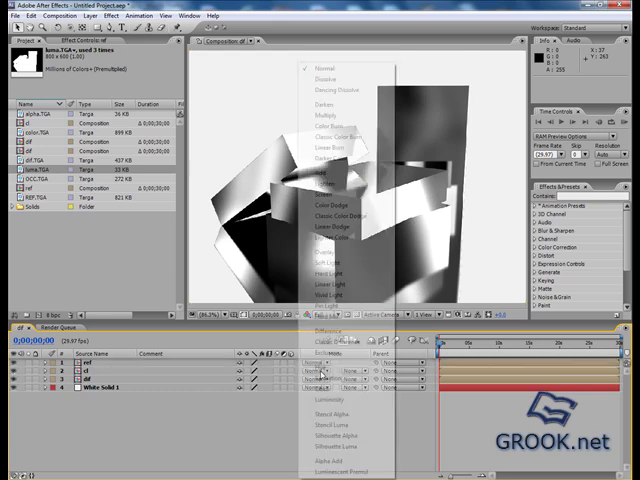
{"action": "left_click", "coordinate": [323, 118]}
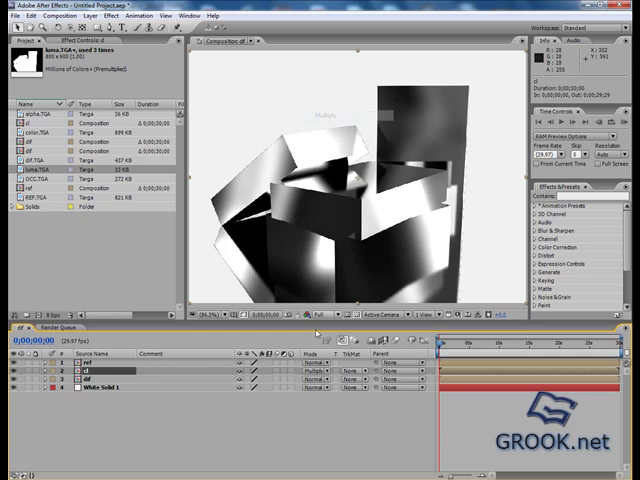
{"action": "left_click", "coordinate": [320, 381]}
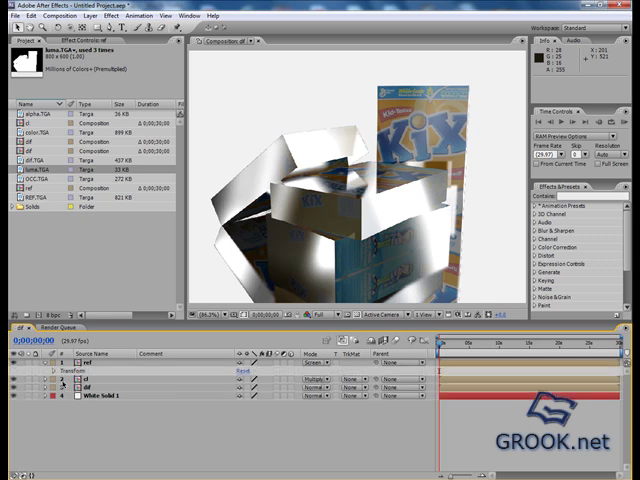
{"action": "left_click", "coordinate": [48, 381]}
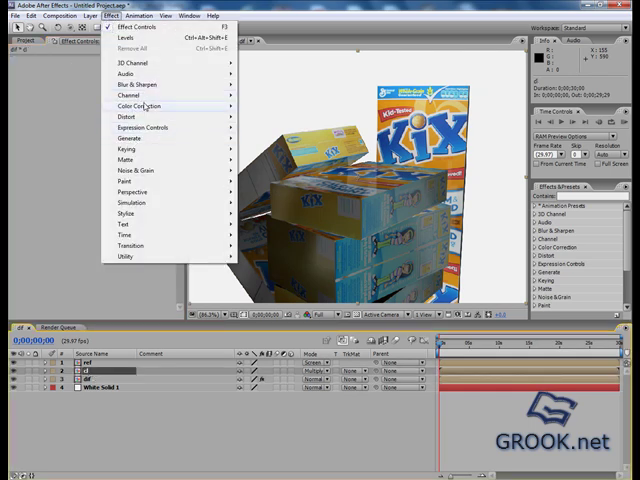
Apply Levels to the cl layer and select the OCC.TGA occlusion footage.
{"action": "left_click", "coordinate": [115, 28]}
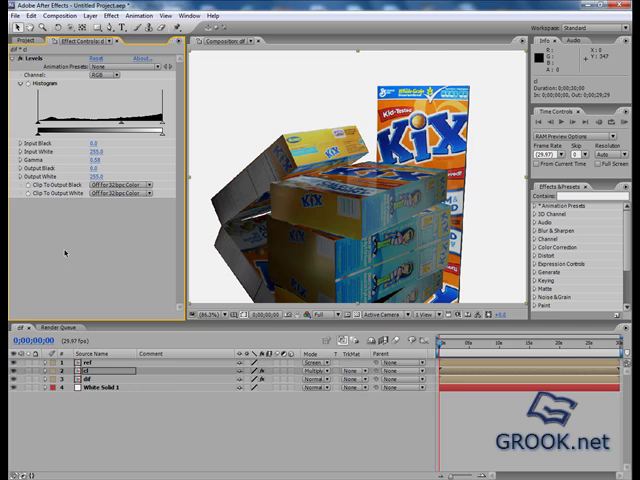
{"action": "left_click", "coordinate": [22, 44]}
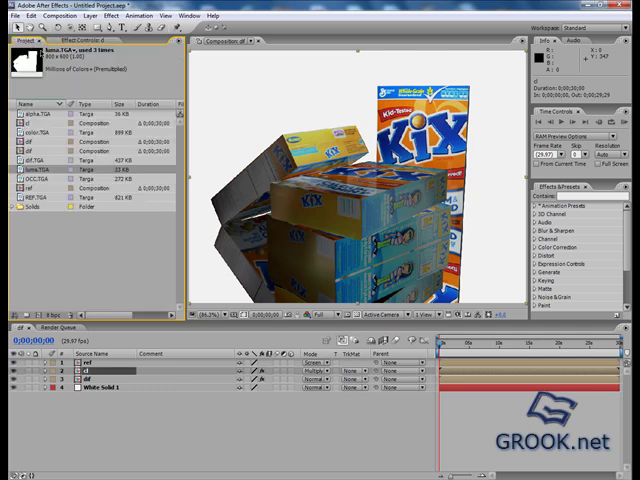
{"action": "left_click", "coordinate": [45, 176]}
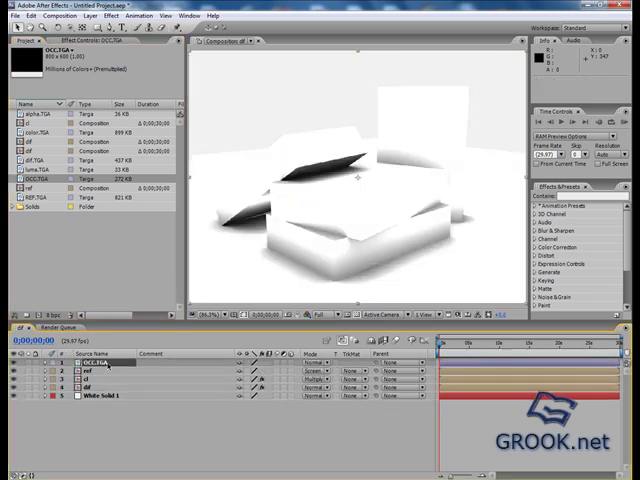
Set OCC.TGA's mode to Multiply and add two alpha.TGA copies to the timeline.
{"action": "left_click", "coordinate": [310, 364]}
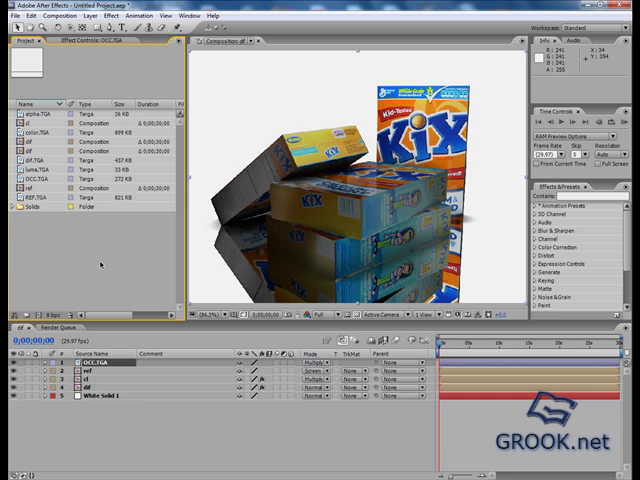
{"action": "left_click", "coordinate": [45, 104]}
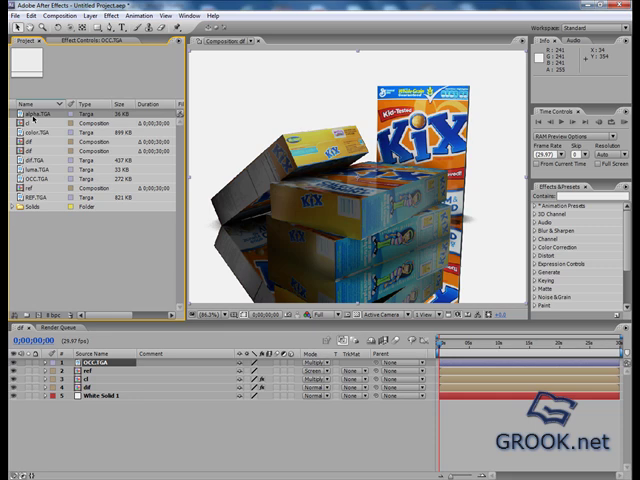
{"action": "left_click", "coordinate": [45, 104]}
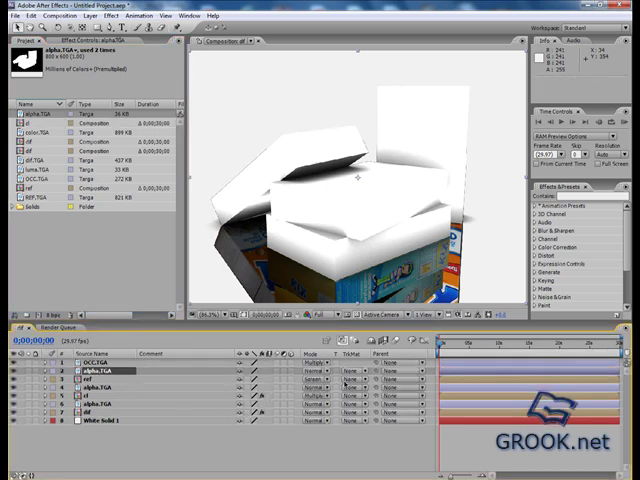
Alpha-matte ref, cl and dif with alpha.TGA and pre-compose each matted pair.
{"action": "left_click", "coordinate": [353, 378]}
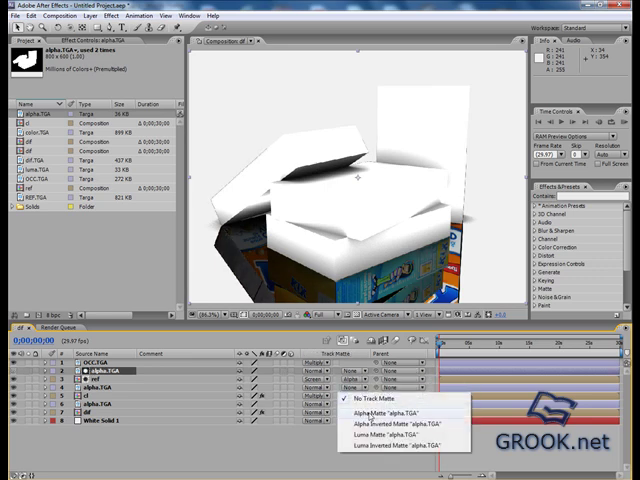
{"action": "left_click", "coordinate": [381, 416]}
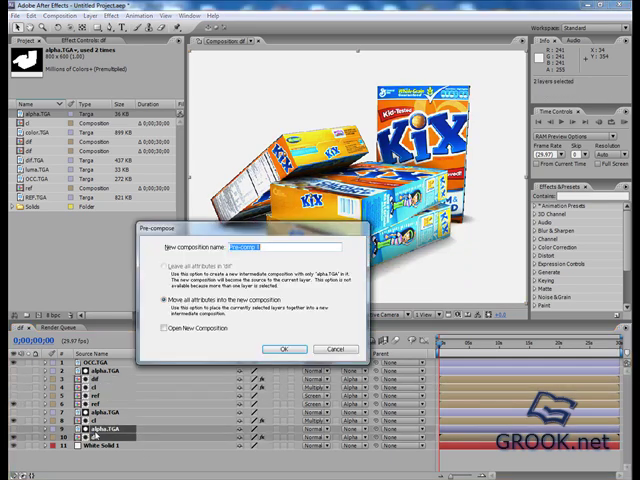
{"action": "left_click", "coordinate": [285, 349]}
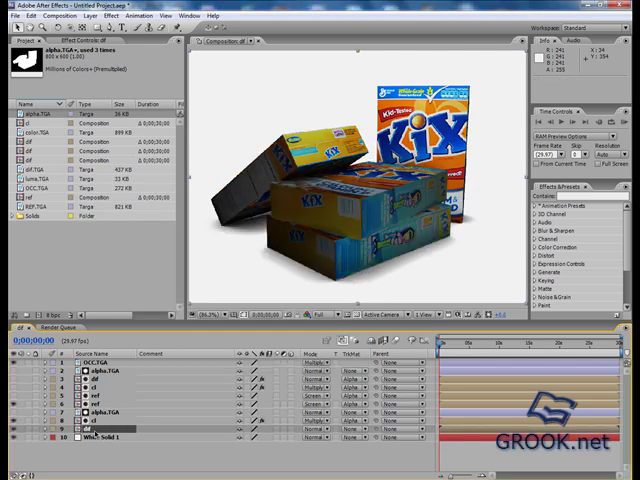
{"action": "left_click", "coordinate": [100, 418]}
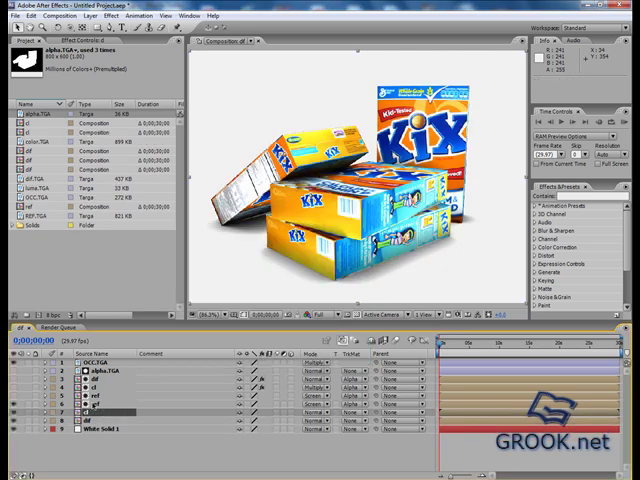
{"action": "left_click", "coordinate": [100, 400]}
{"action": "type", "text": "ref"}
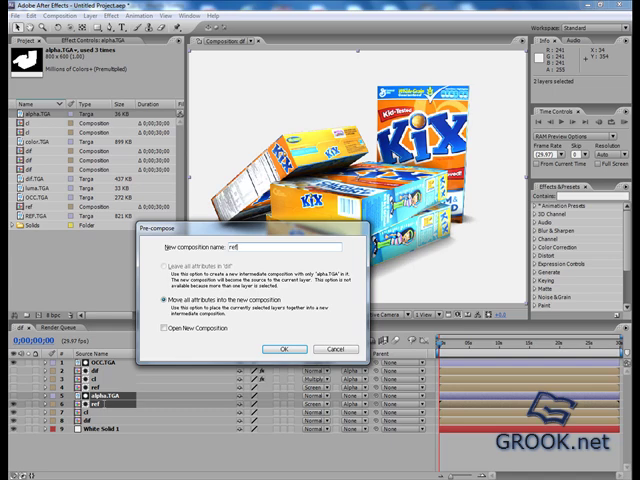
{"action": "left_click", "coordinate": [283, 349]}
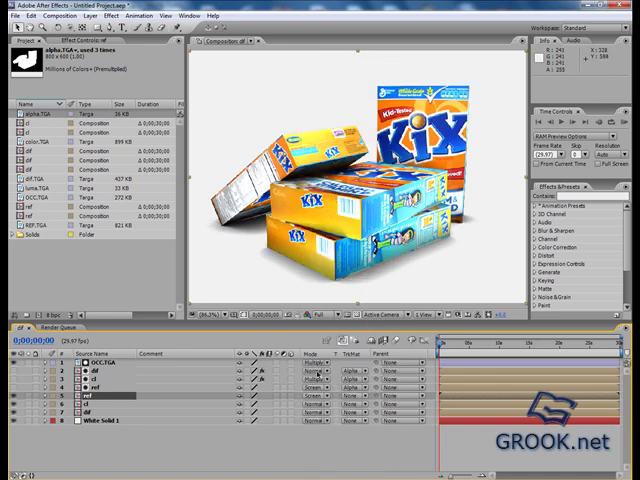
{"action": "left_click", "coordinate": [318, 392]}
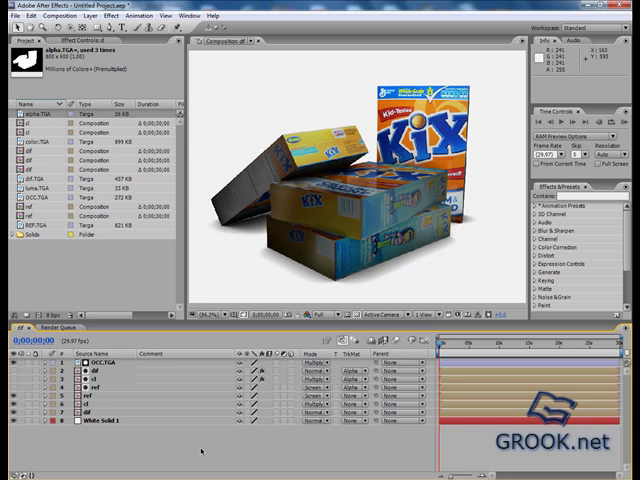
Make the floor reflection layer at 47% opacity and apply Fast Blur to it.
{"action": "left_click", "coordinate": [95, 373]}
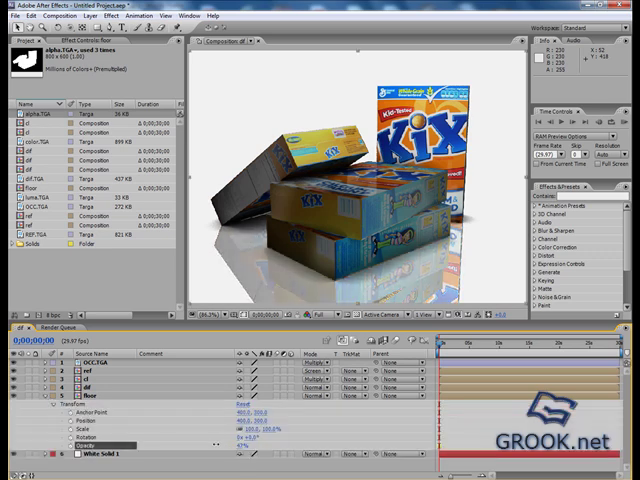
{"action": "left_click", "coordinate": [97, 16]}
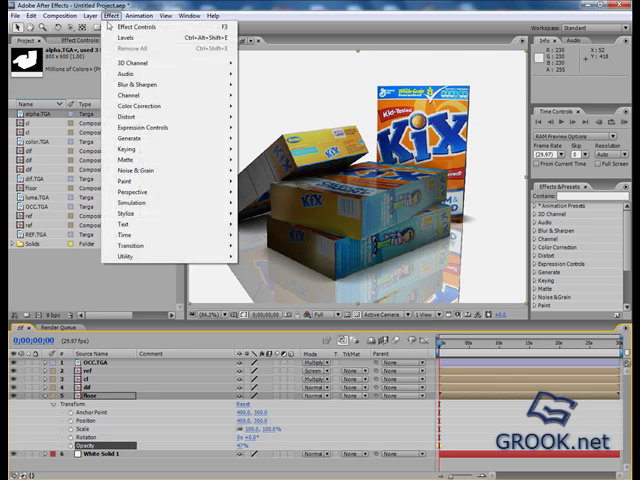
{"action": "mouse_move", "coordinate": [128, 148]}
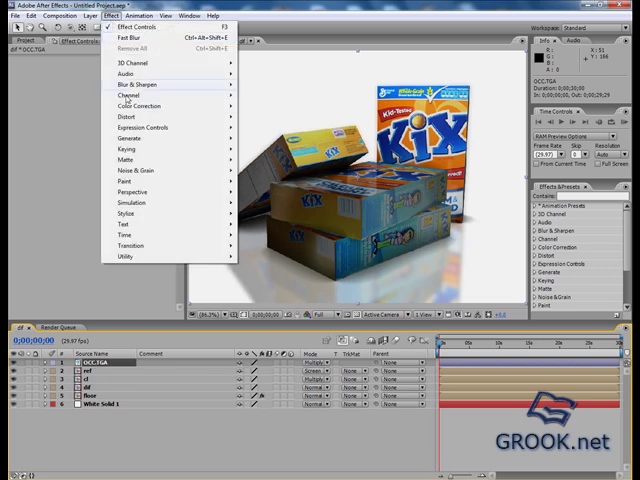
{"action": "mouse_move", "coordinate": [130, 105]}
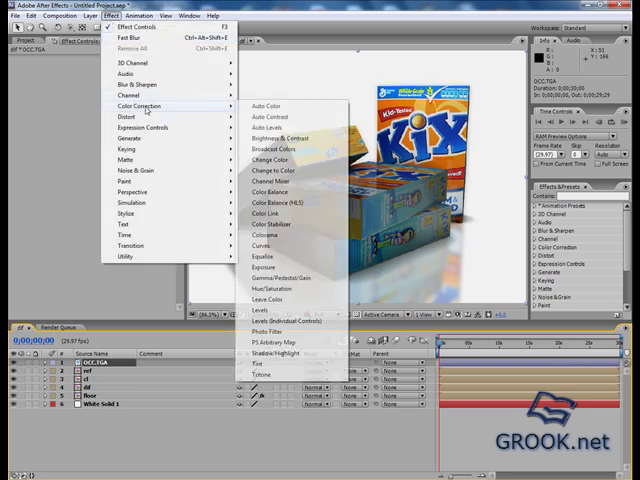
{"action": "mouse_move", "coordinate": [270, 290]}
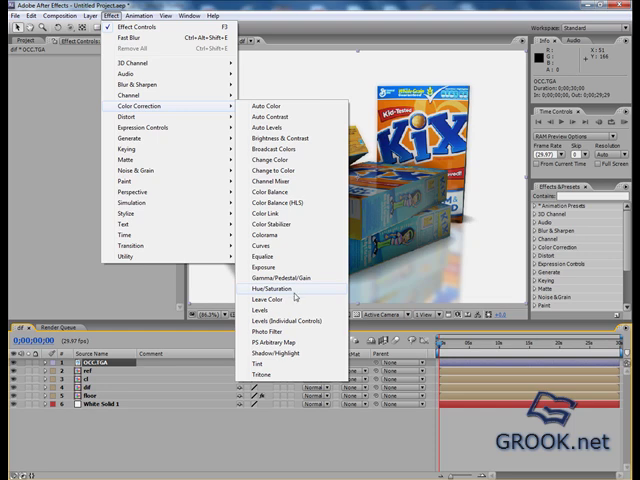
Apply Hue/Saturation from Color Correction to the OCC.TGA occlusion layer.
{"action": "left_click", "coordinate": [265, 306]}
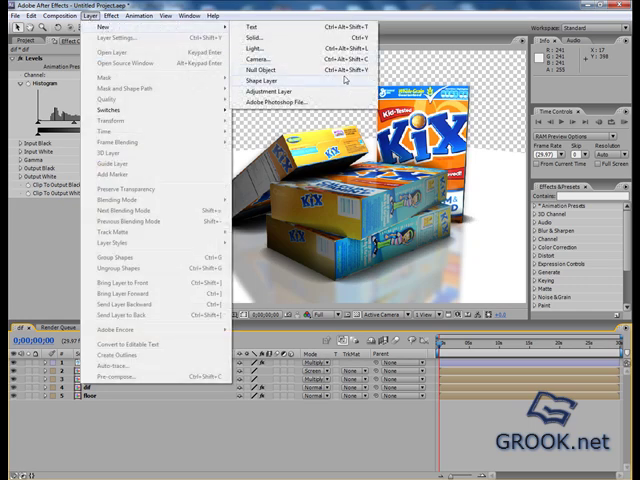
Add an empty Shape Layer 1 at the top of the dif composition.
{"action": "left_click", "coordinate": [267, 77]}
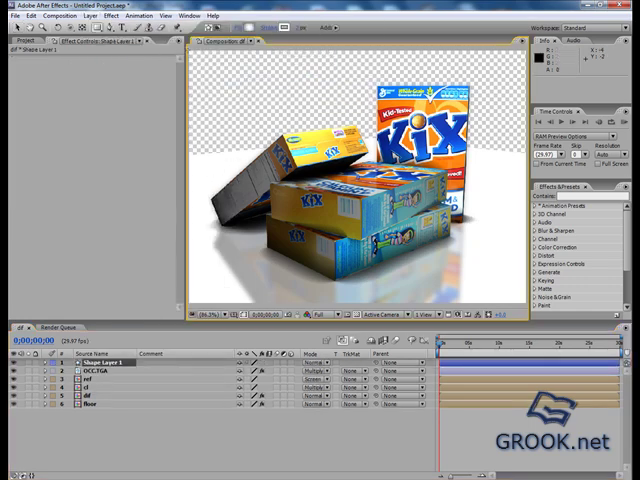